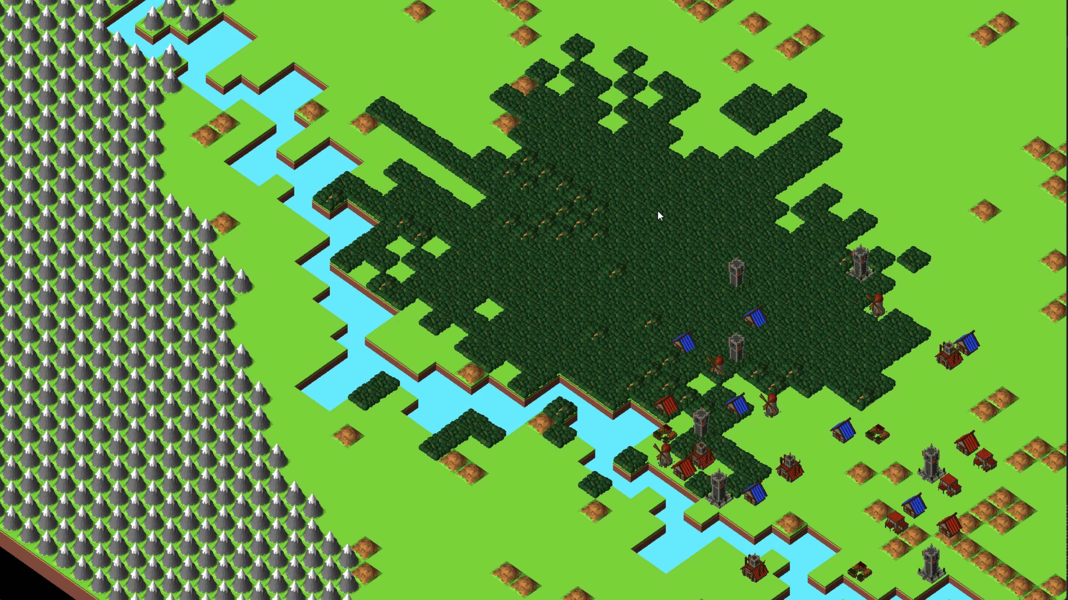
mouse_move(651, 185)
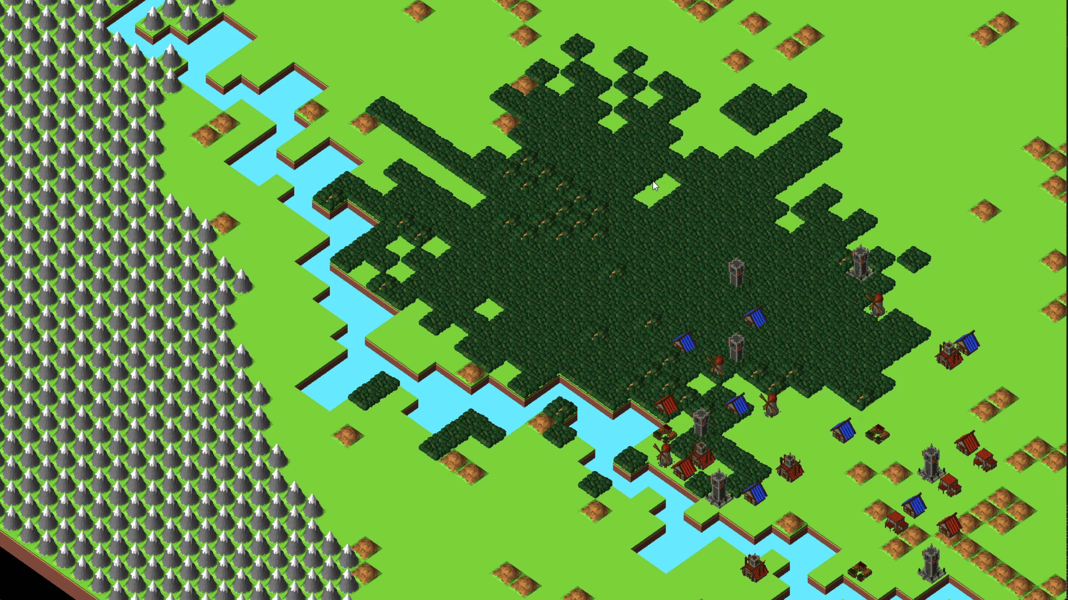
mouse_move(605, 158)
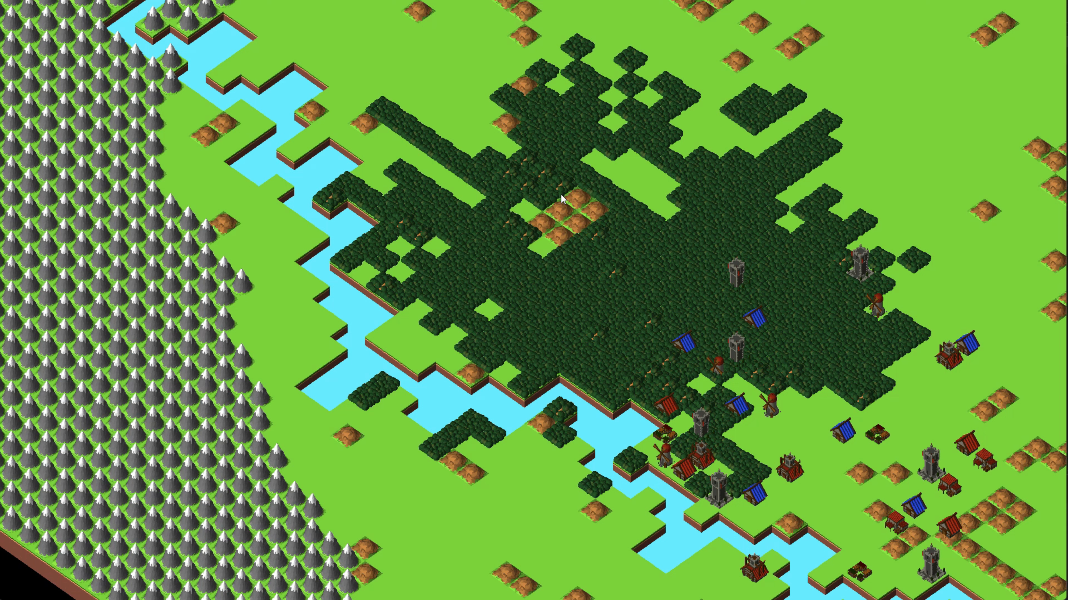
mouse_move(667, 189)
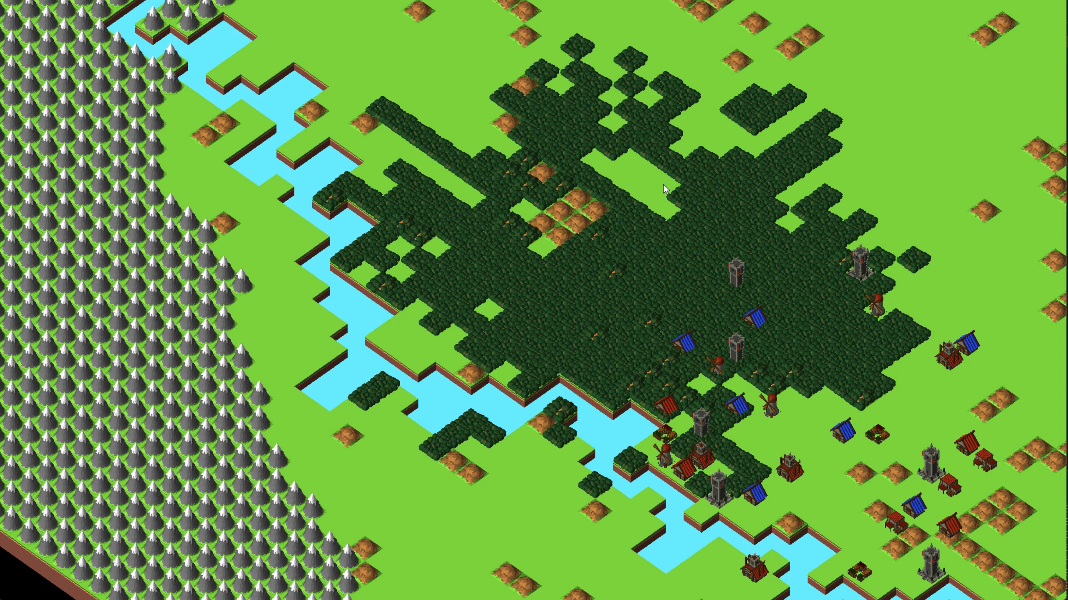
mouse_move(713, 191)
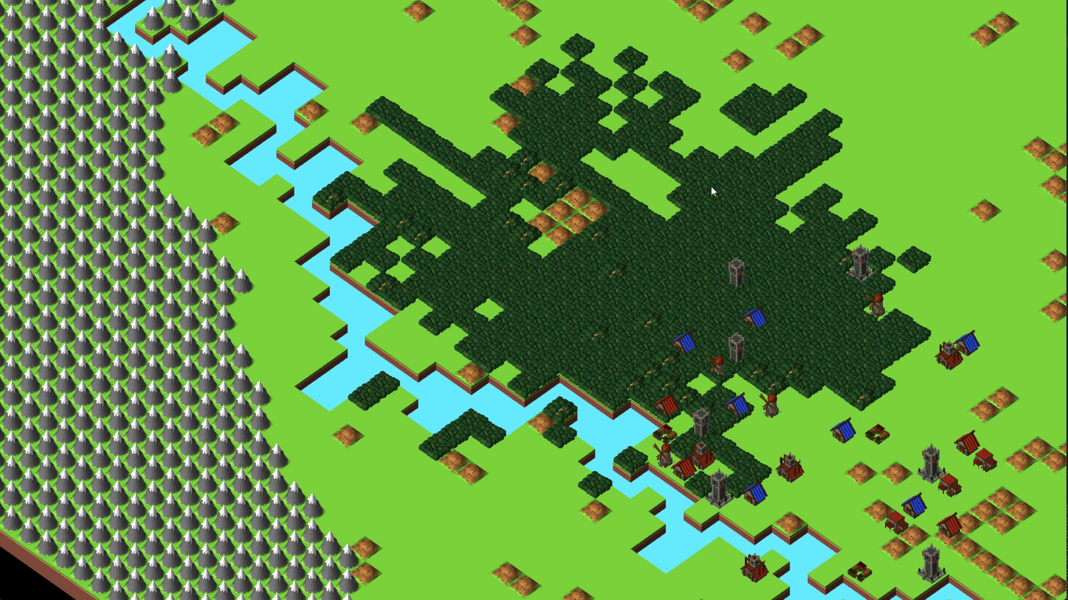